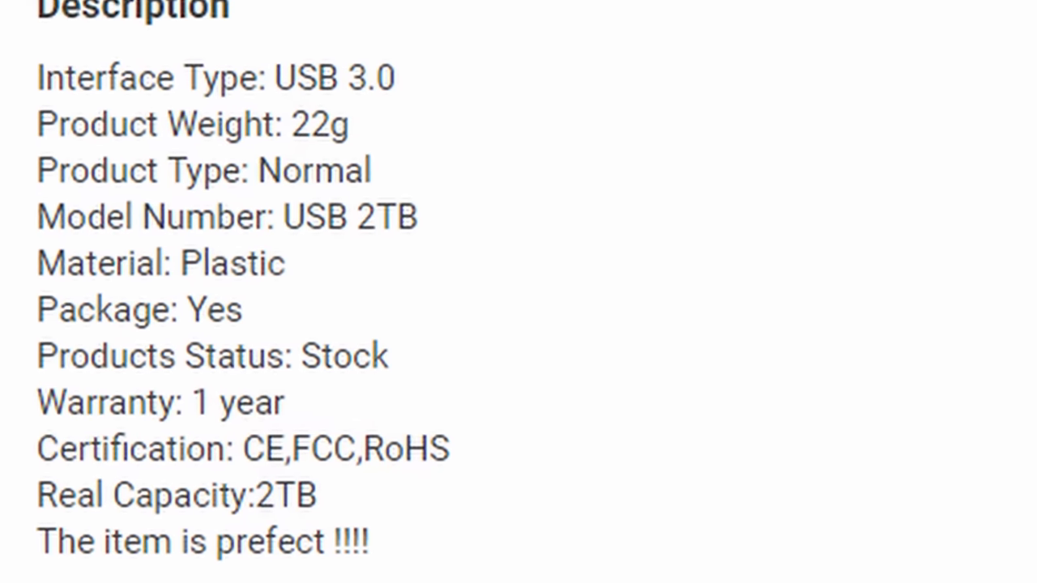
Close Movies & TV and open USB Drive (F:) to list test.bat and source.txt
{"action": "scroll", "scroll_direction": "down", "scroll_amount": 3}
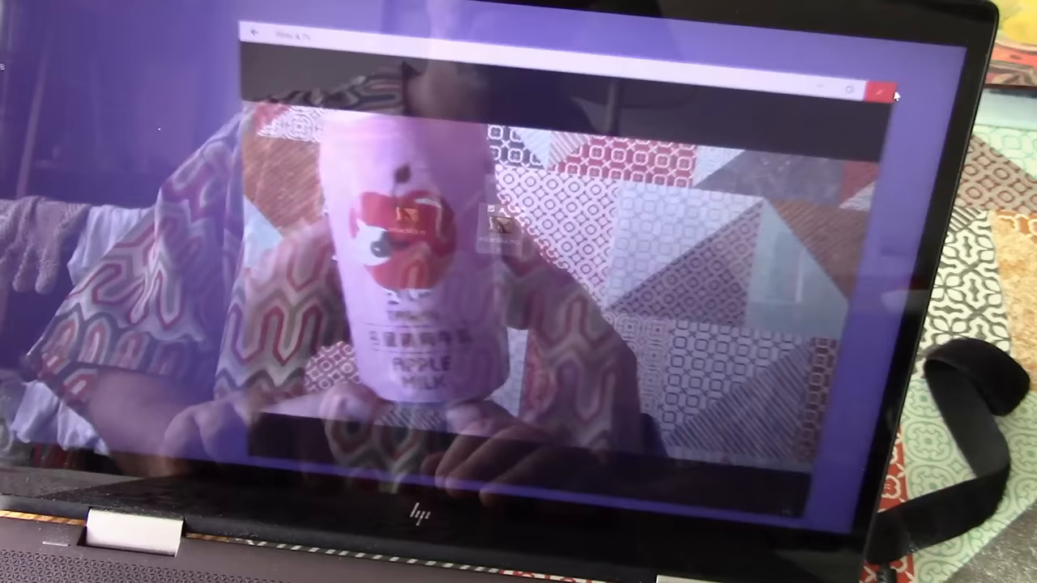
{"action": "left_click", "coordinate": [879, 91]}
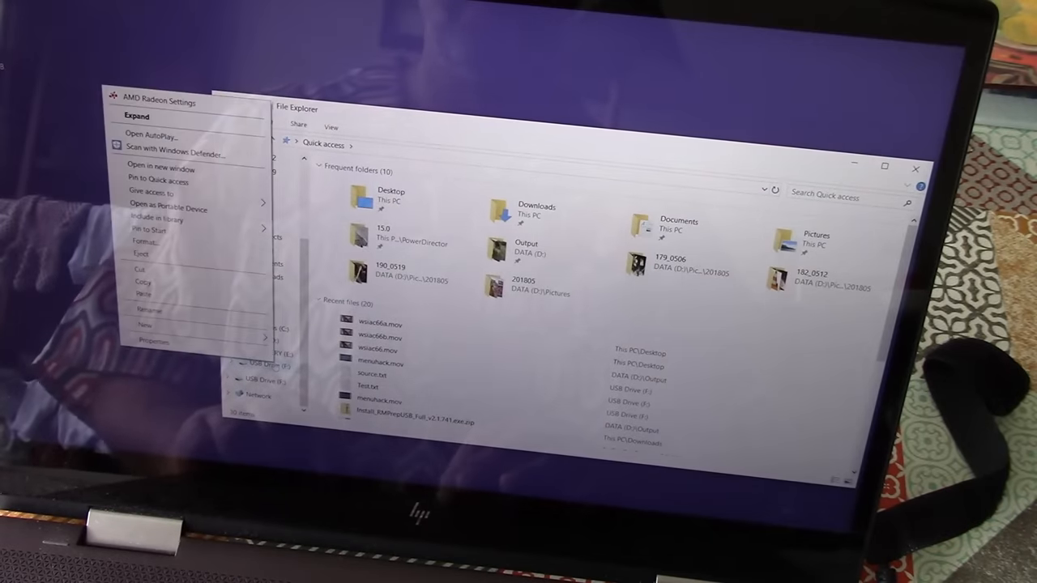
{"action": "left_click", "coordinate": [153, 341]}
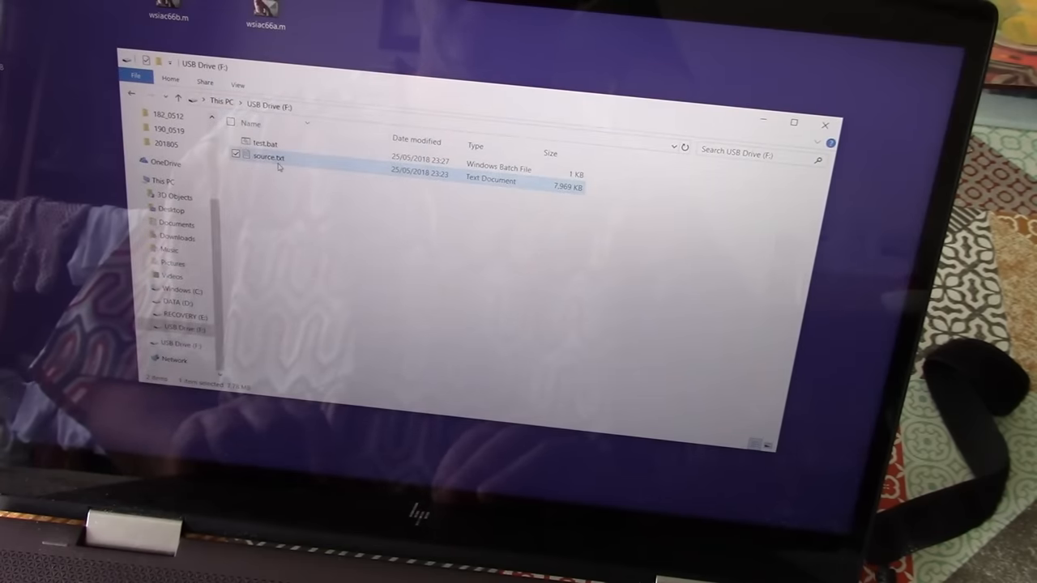
{"action": "double_click", "coordinate": [268, 155]}
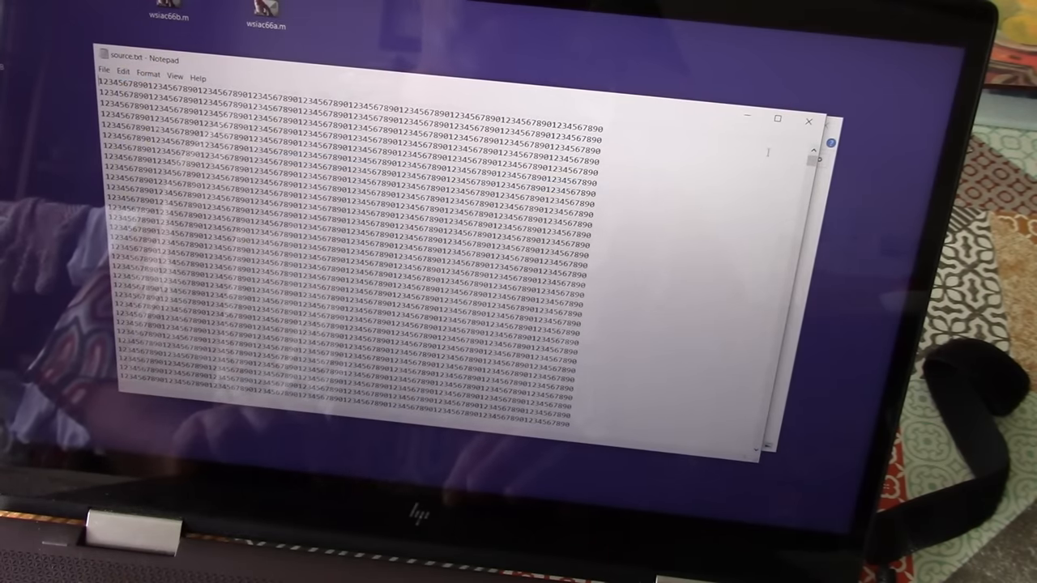
{"action": "mouse_move", "coordinate": [808, 121]}
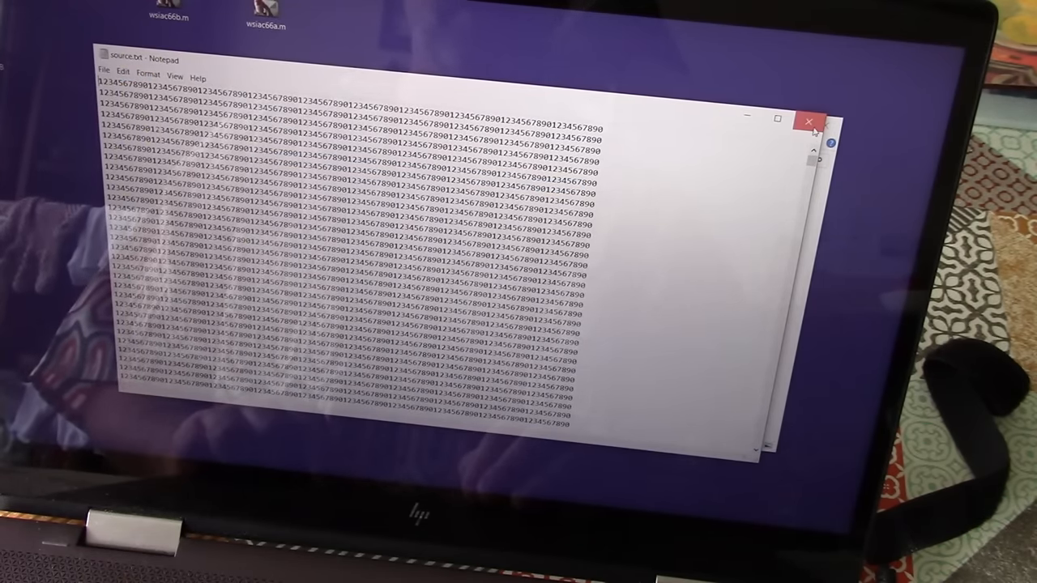
{"action": "left_click", "coordinate": [809, 120]}
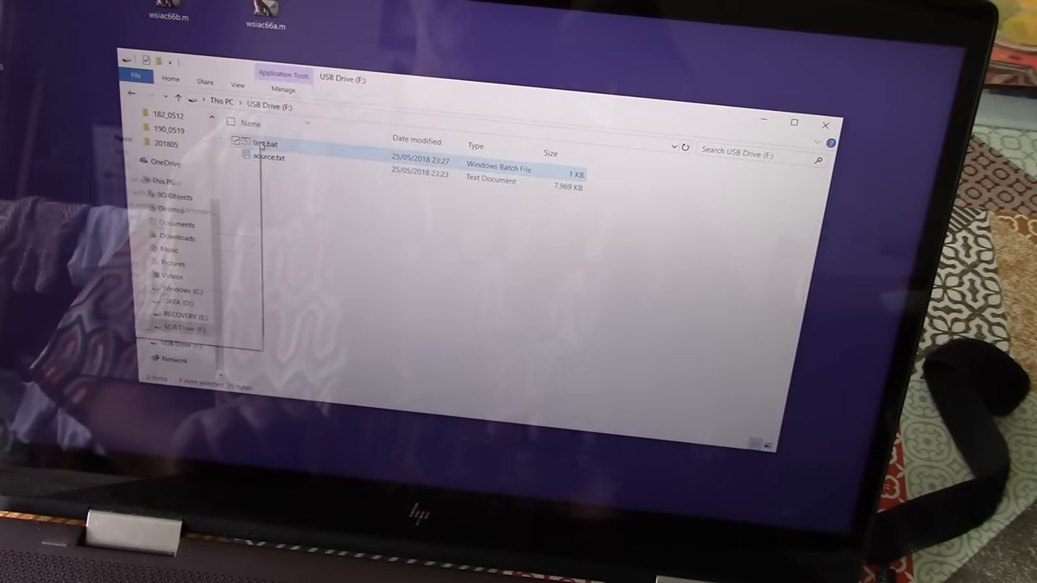
{"action": "double_click", "coordinate": [264, 144]}
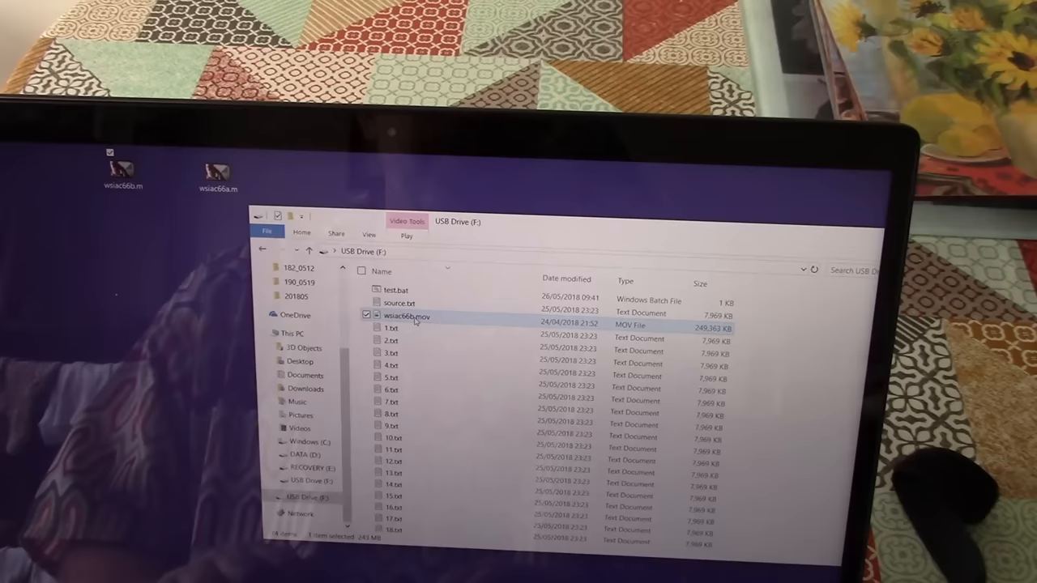
Select all files on USB Drive (F:), including wsiac66b.mov and the numbered text copies
{"action": "key", "text": "ctrl+a"}
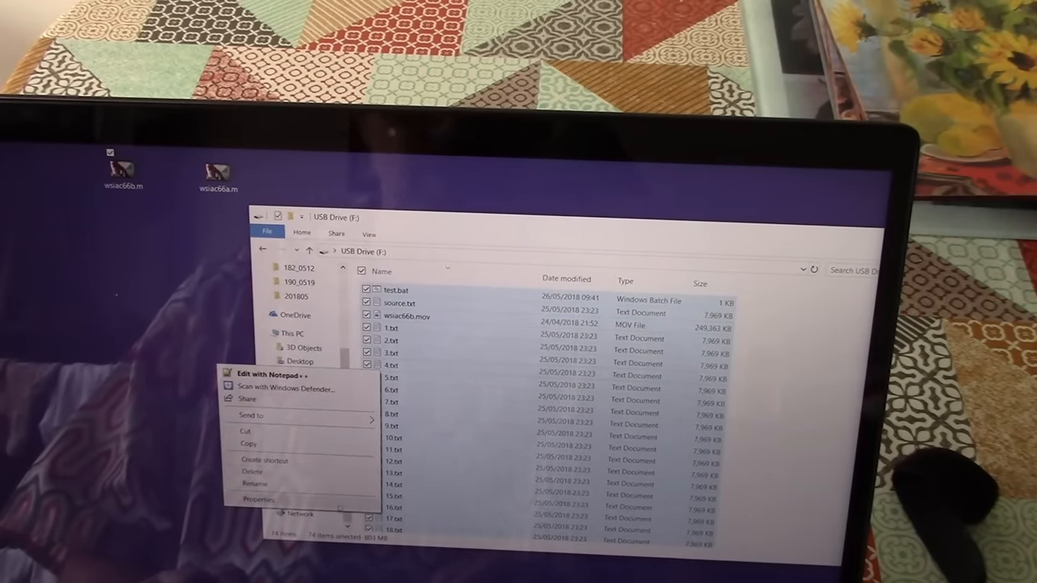
Open Properties for all 74 selected files to see their 803 MB total
{"action": "left_click", "coordinate": [259, 499]}
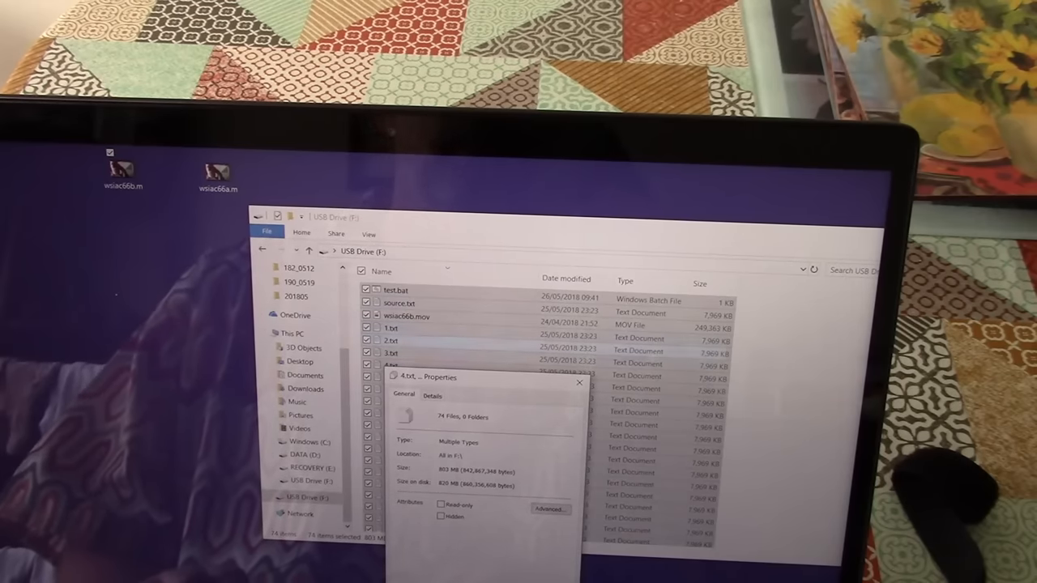
{"action": "left_click", "coordinate": [580, 382]}
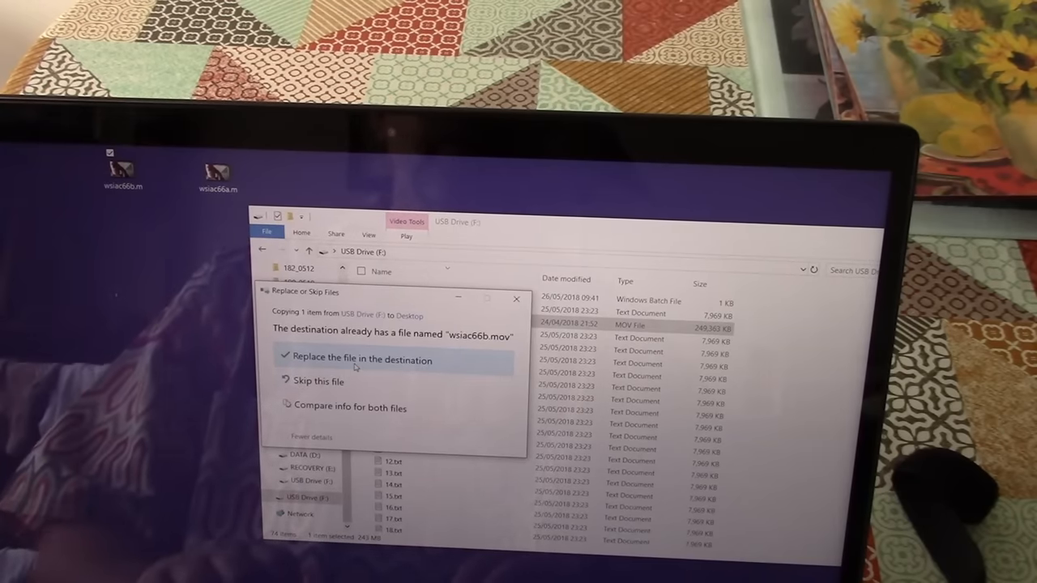
Replace the existing Desktop wsiac66b.mov with the copy from the USB drive
{"action": "left_click", "coordinate": [363, 359]}
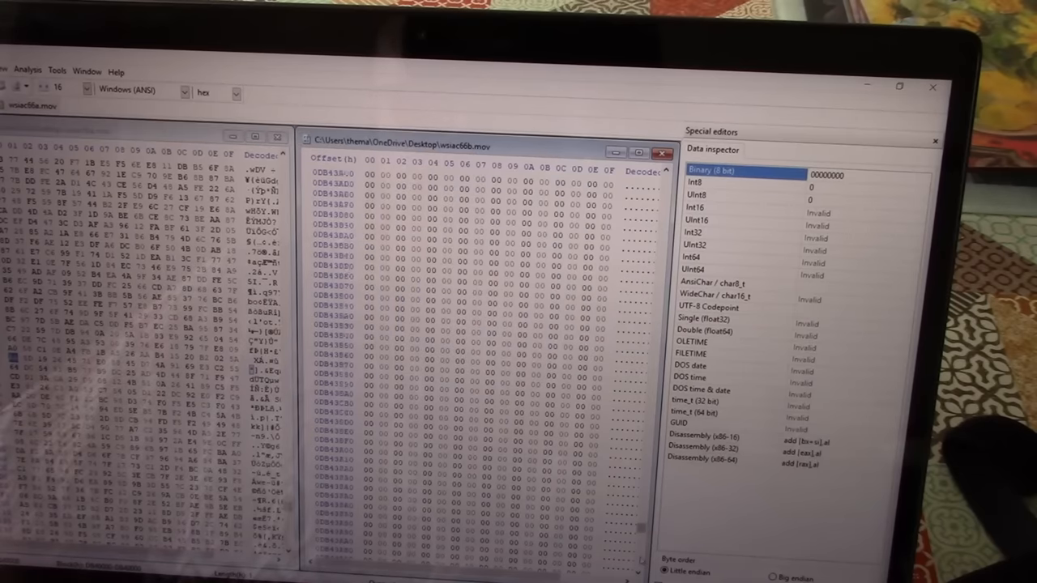
Scroll the wsiac66b.mov hex view in HxD down to the all-zero byte rows
{"action": "scroll", "scroll_direction": "down", "scroll_amount": 3}
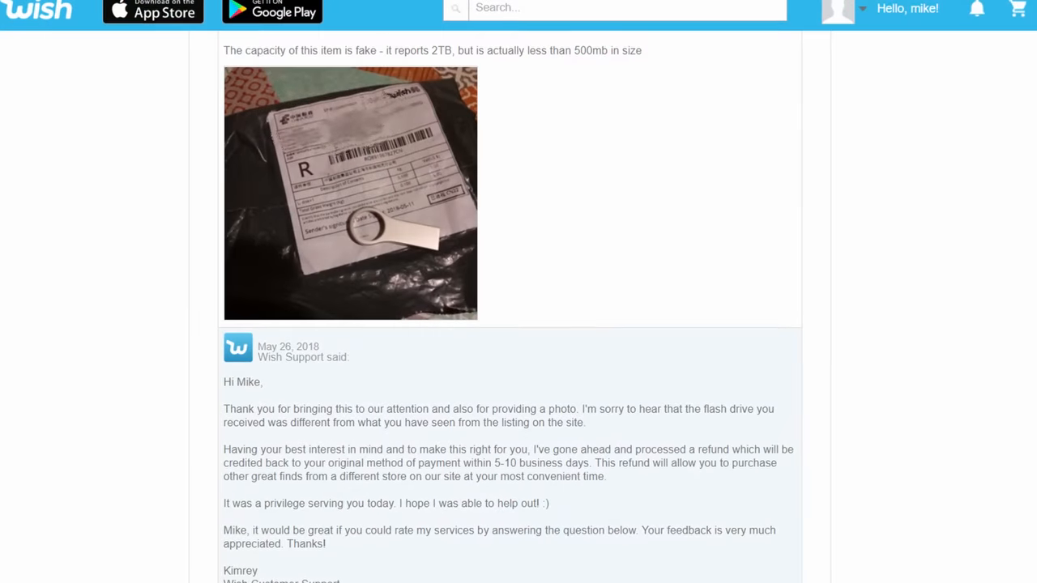
Scroll the Wish ticket down to Kimrey's reply confirming the processed refund
{"action": "scroll", "scroll_direction": "down", "scroll_amount": 3}
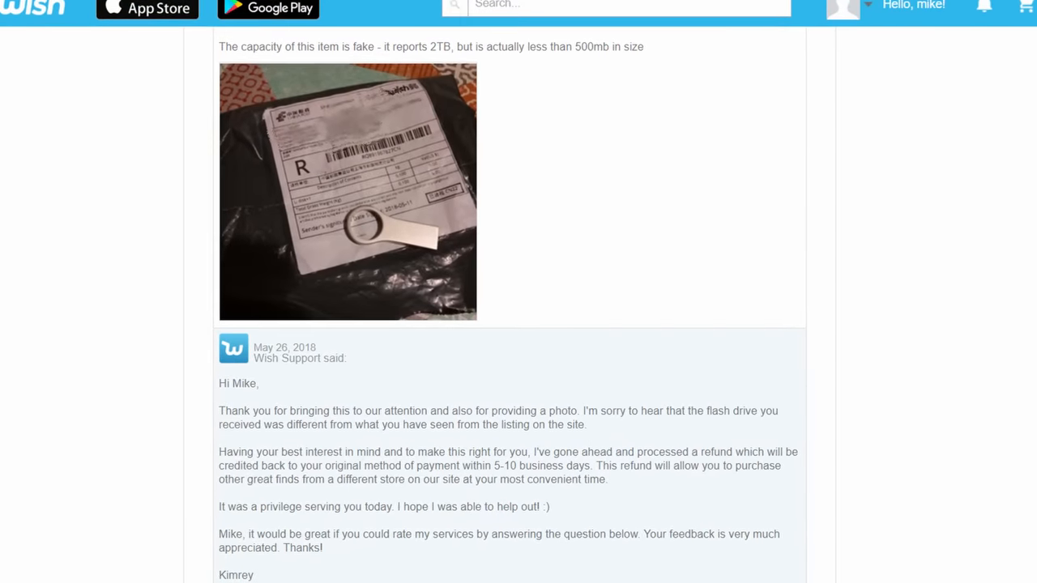
{"action": "scroll", "scroll_direction": "down", "scroll_amount": 3}
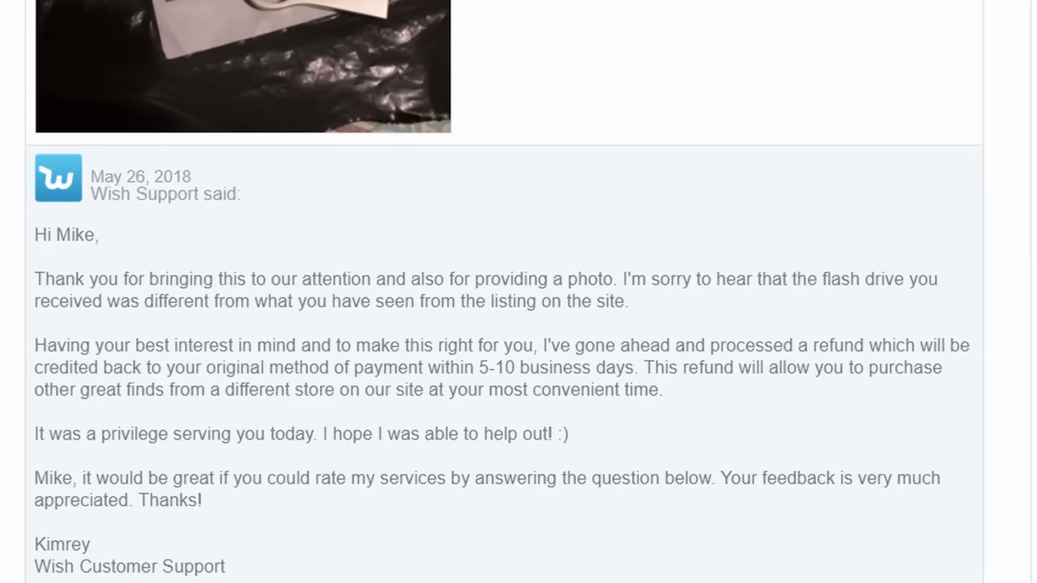